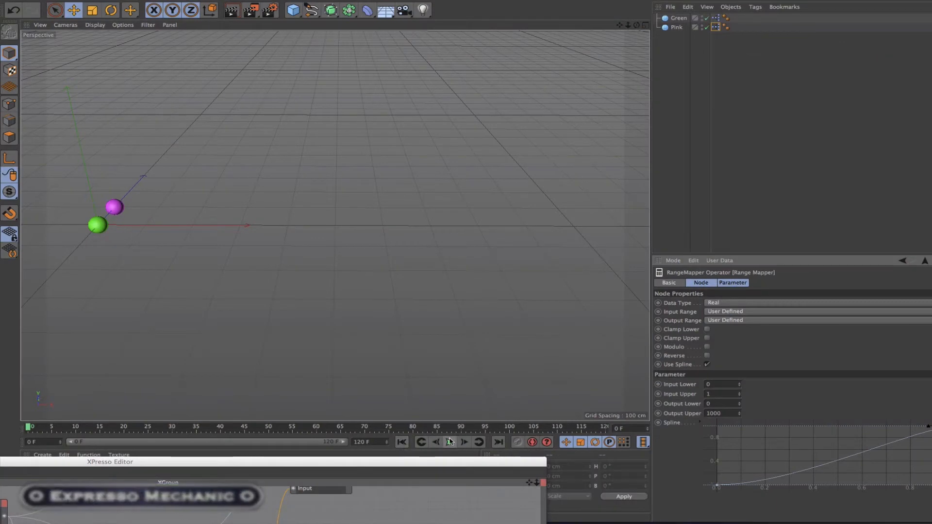
Play the green and pink sphere race animation across the ground grid.
left_click(450, 442)
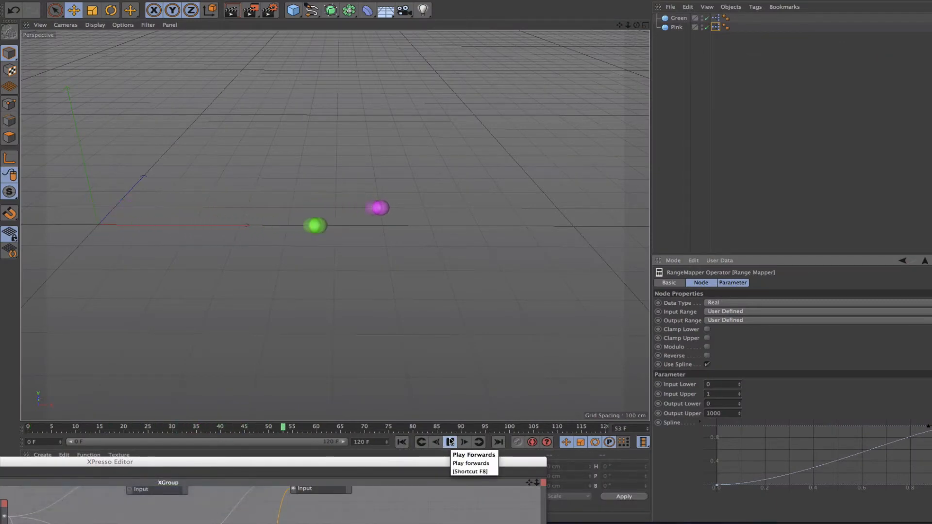
left_click(450, 442)
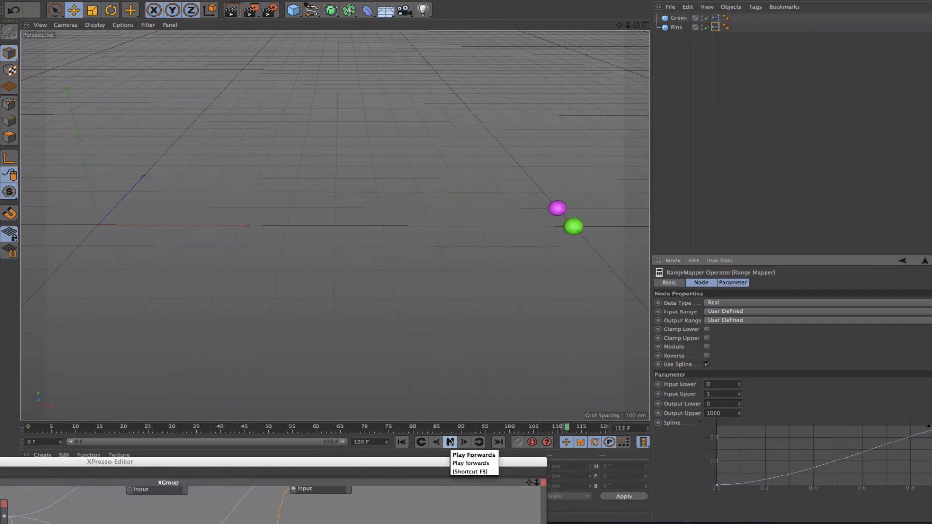
left_click(450, 442)
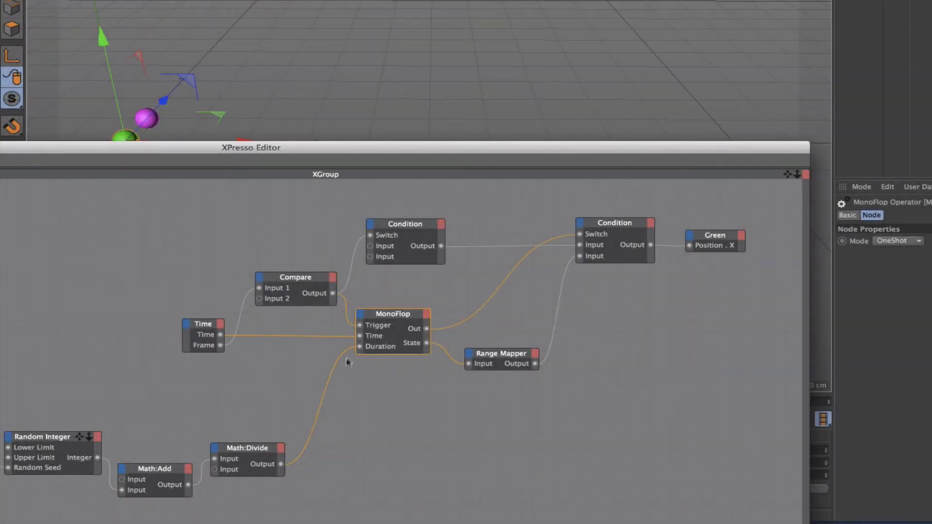
mouse_move(351, 354)
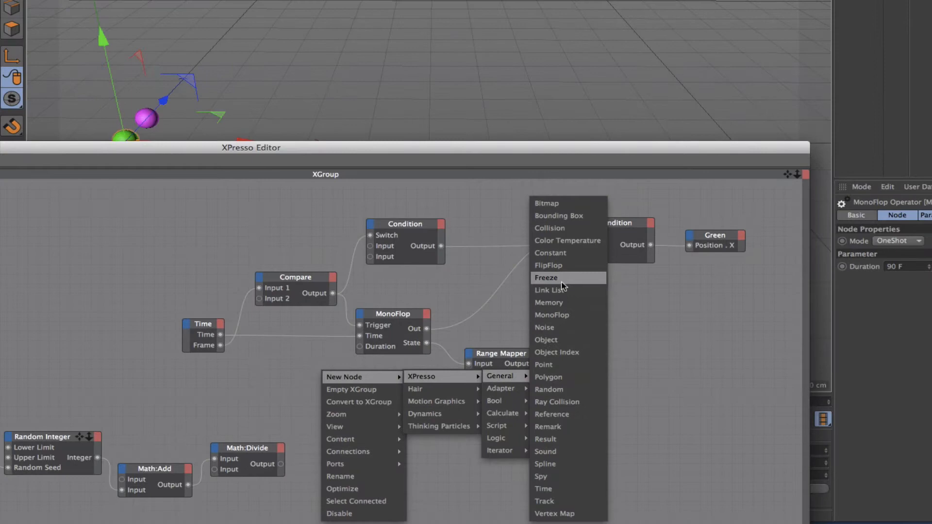
Insert a Freeze node and position it below the MonoFlop node.
left_click(546, 278)
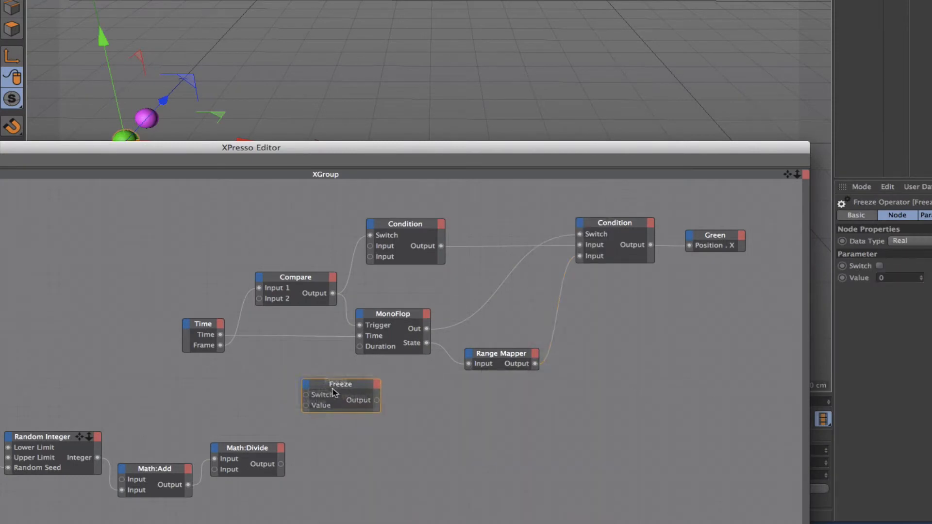
left_click_drag(341, 392, 352, 401)
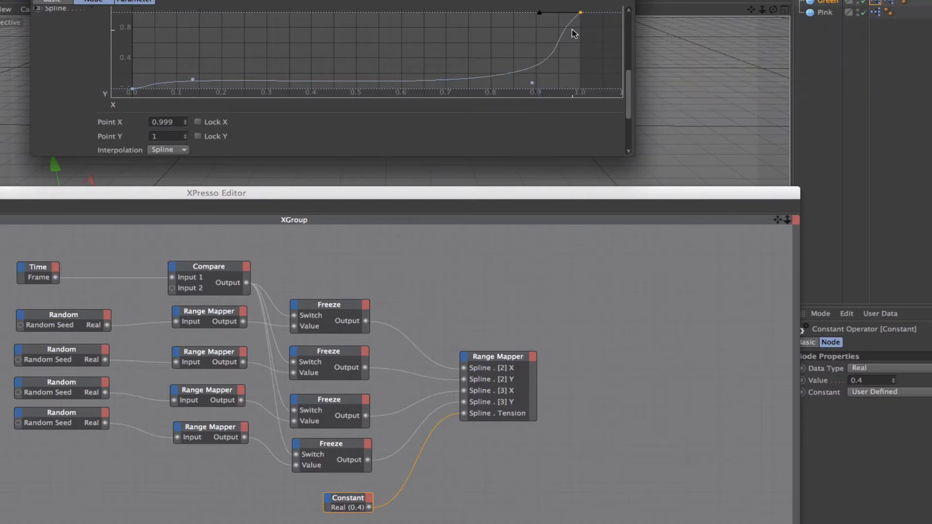
mouse_move(563, 86)
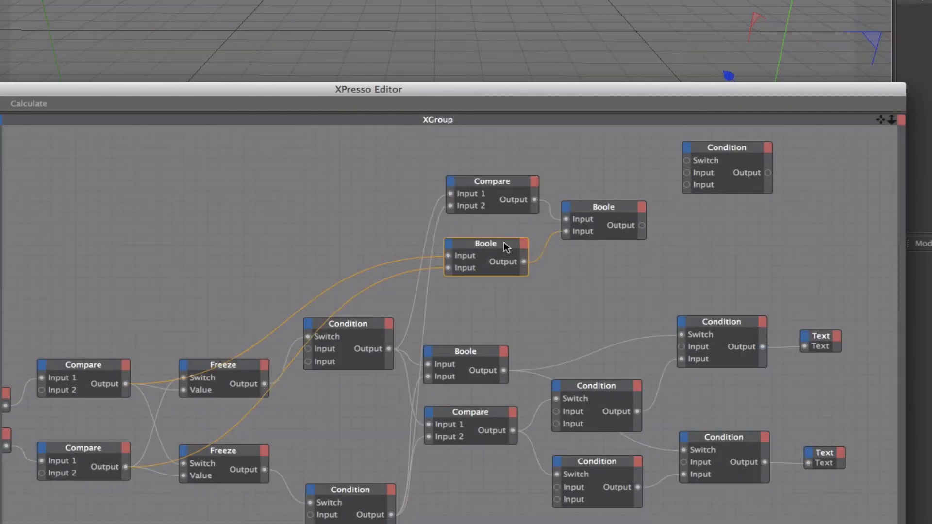
Select the Boole node that joins the Freeze outputs.
left_click(495, 243)
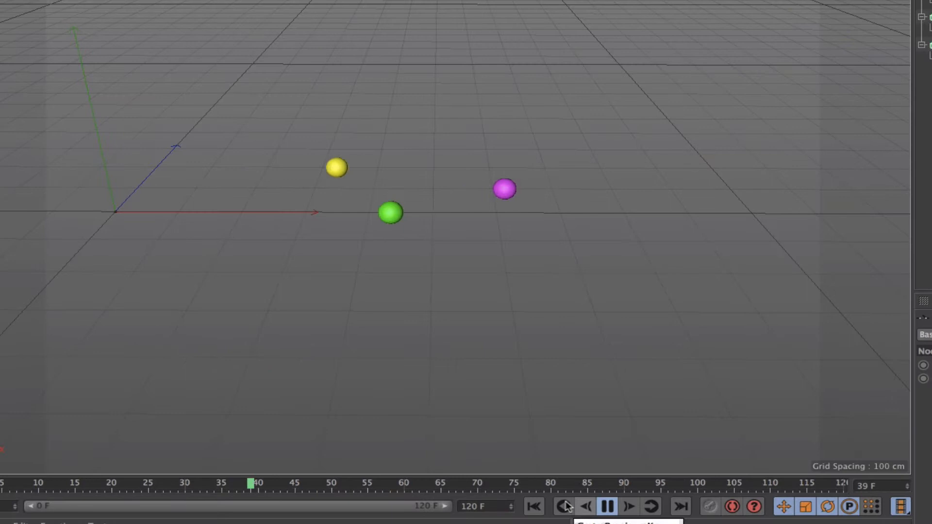
Play the three-sphere race, then the five-colour sphere race with red and blue.
left_click(606, 505)
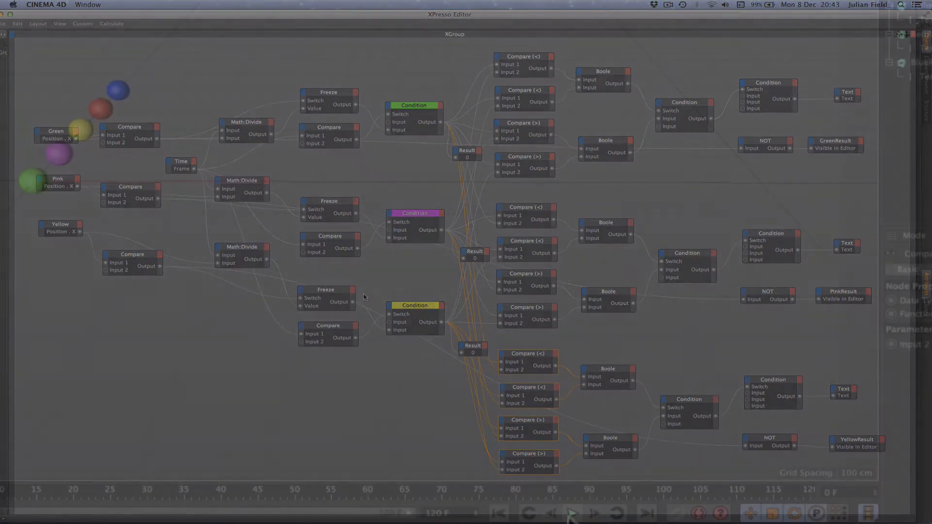
left_click(571, 511)
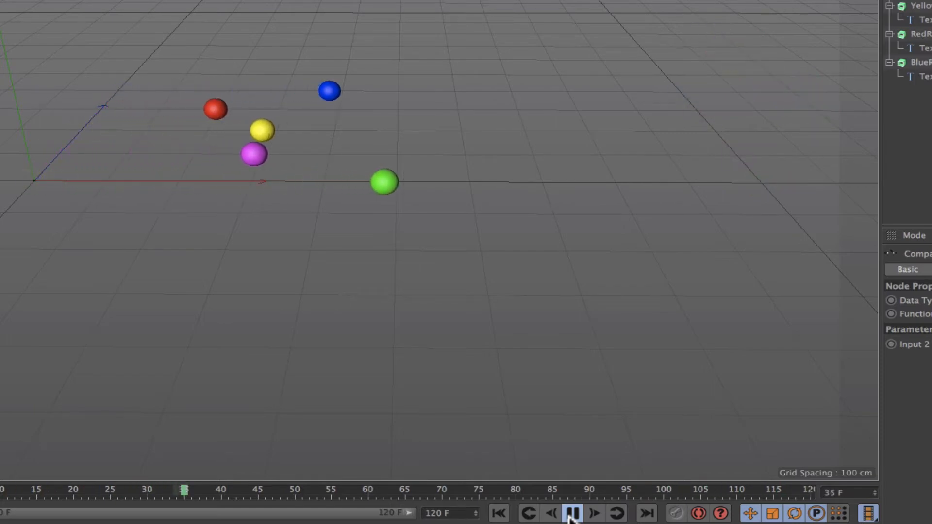
left_click(572, 511)
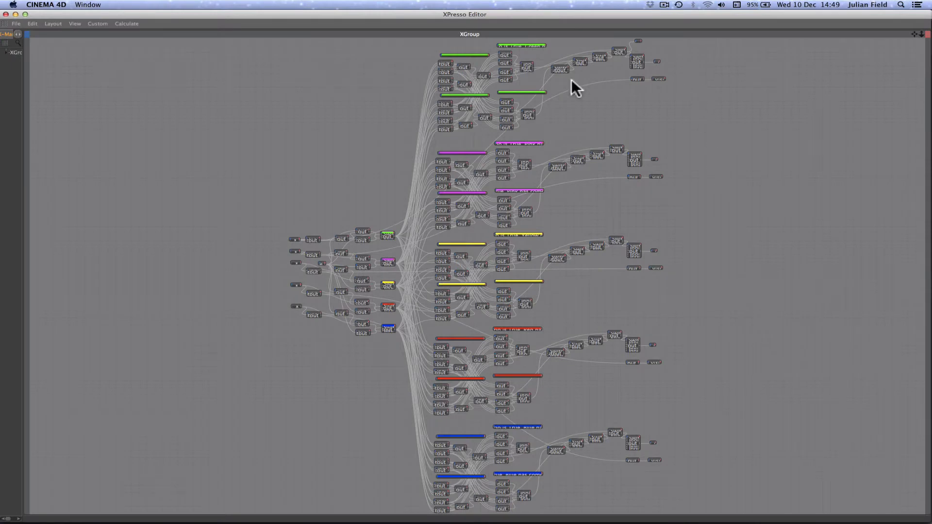
mouse_move(576, 303)
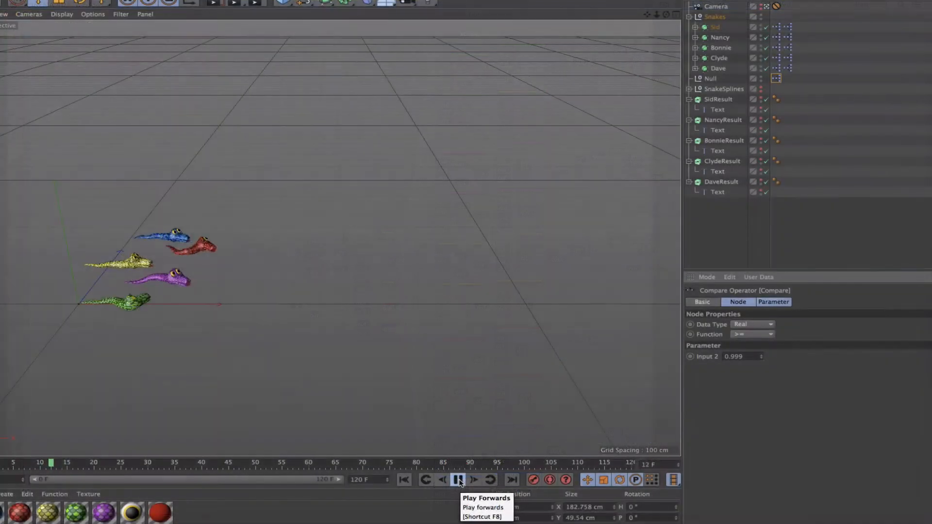
Play the race of the five textured snakes Sid, Nancy, Bonnie, Clyde and Dave.
left_click(458, 480)
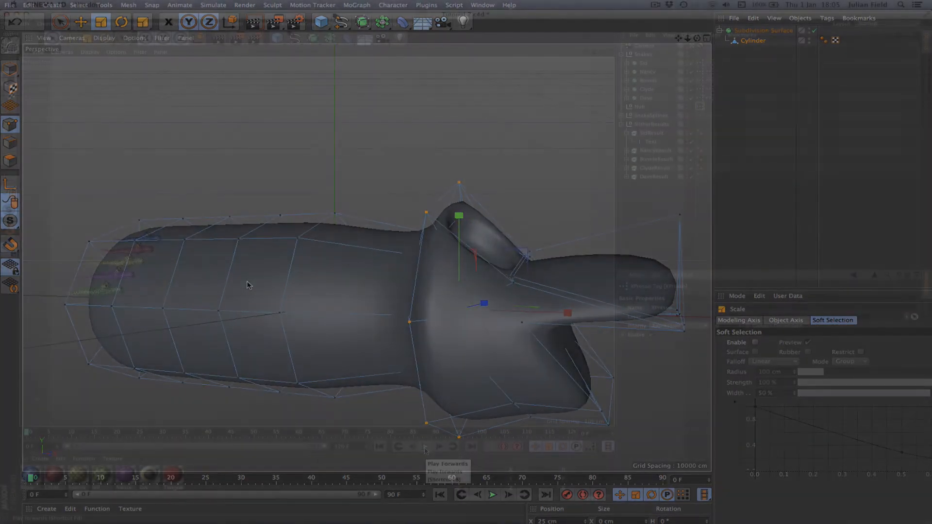
left_click(425, 447)
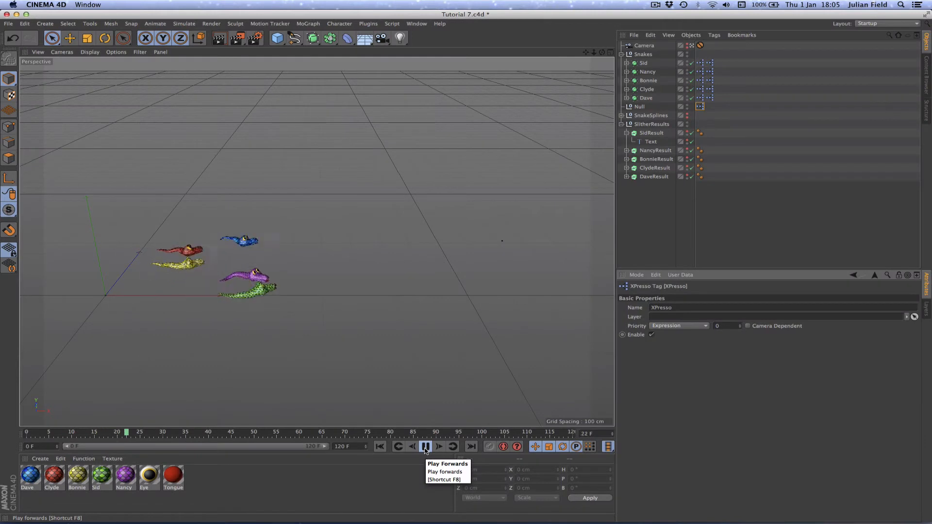
left_click(425, 447)
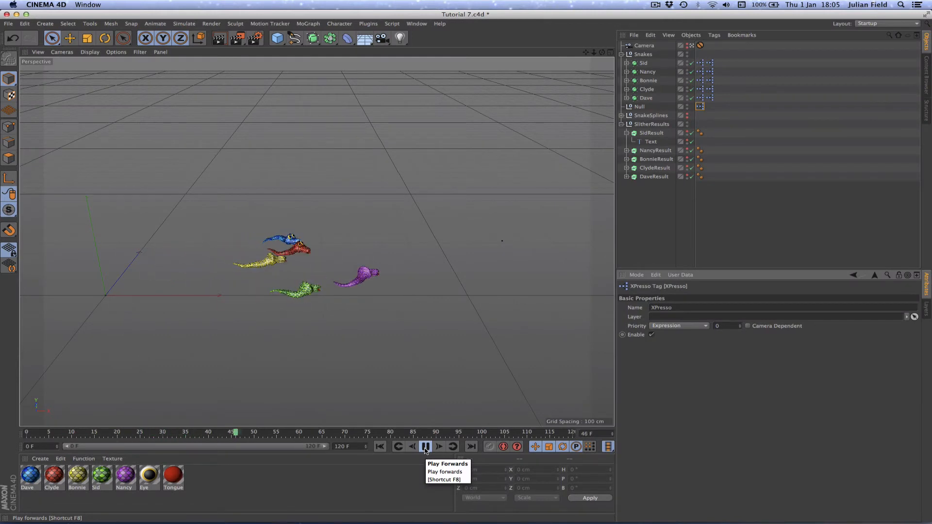
left_click(425, 446)
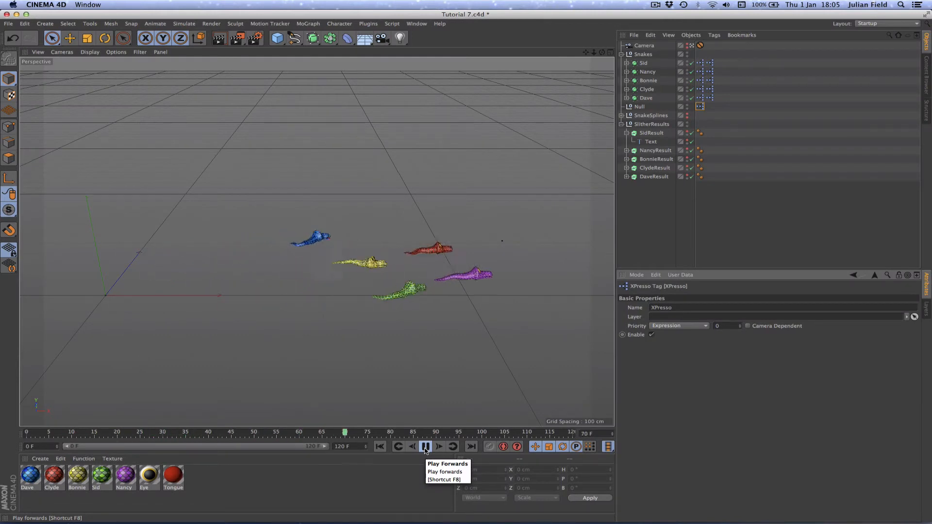
left_click(424, 448)
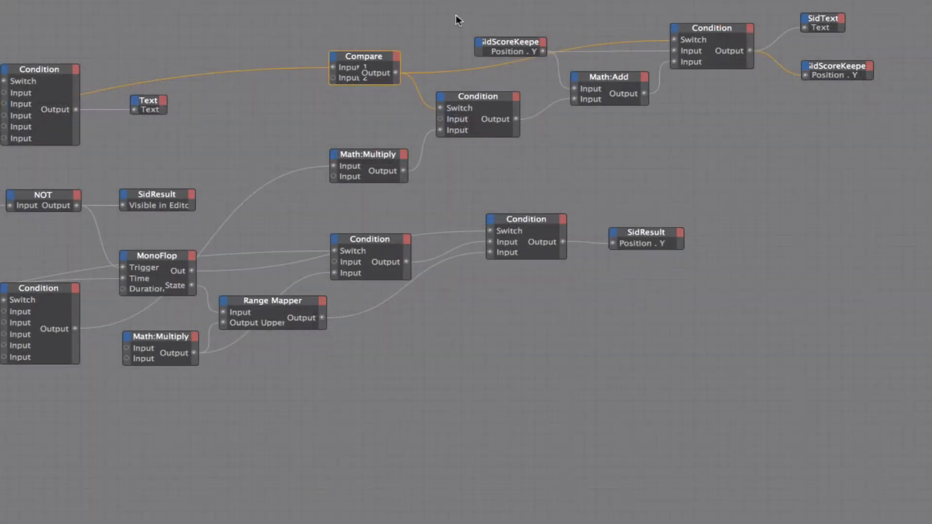
Select the SidScoreKeeper position node and play the snake race below the score digits.
left_click(509, 41)
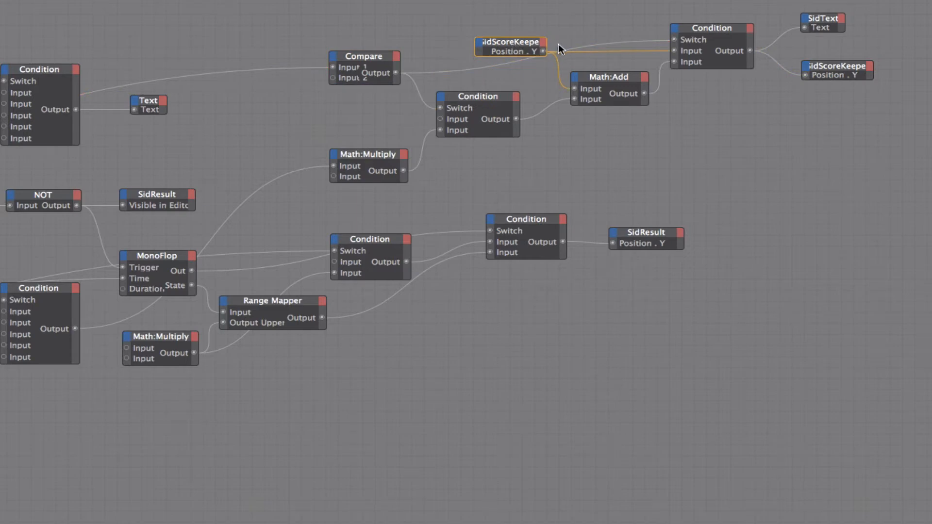
mouse_move(521, 54)
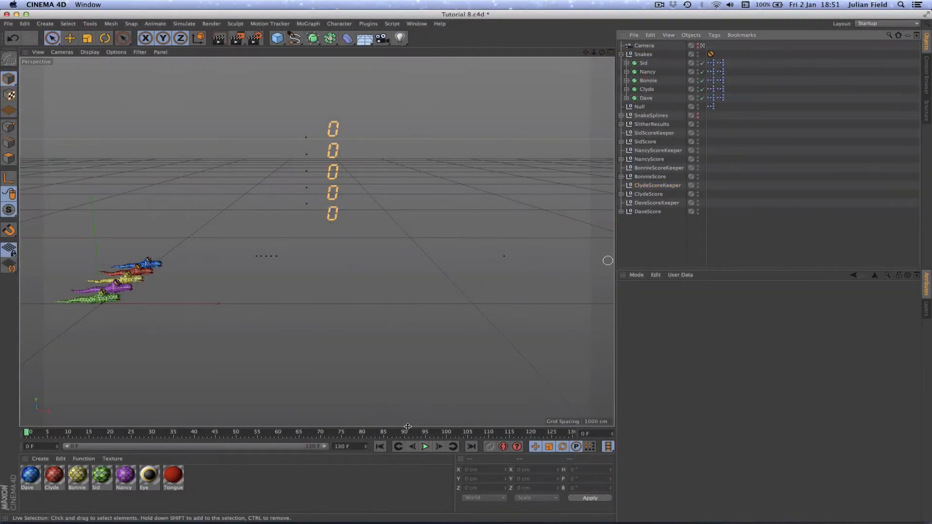
left_click(425, 447)
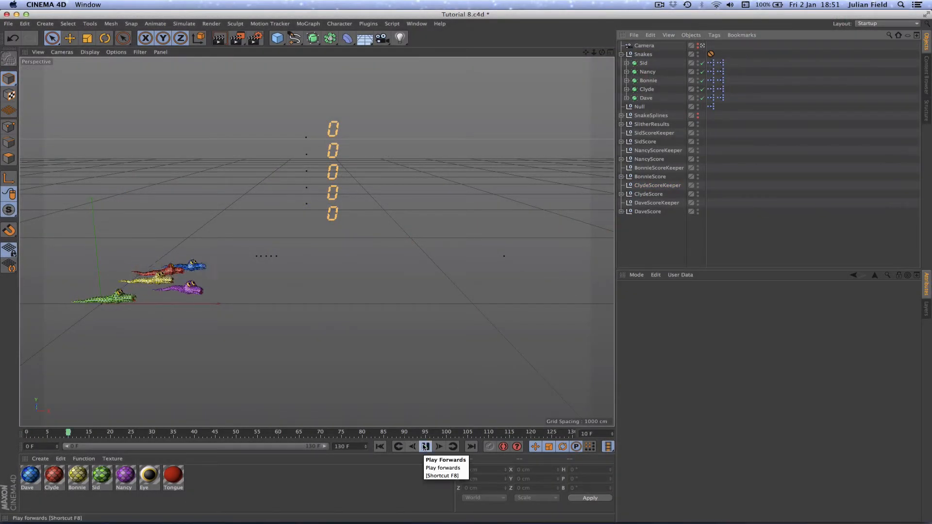
left_click(424, 446)
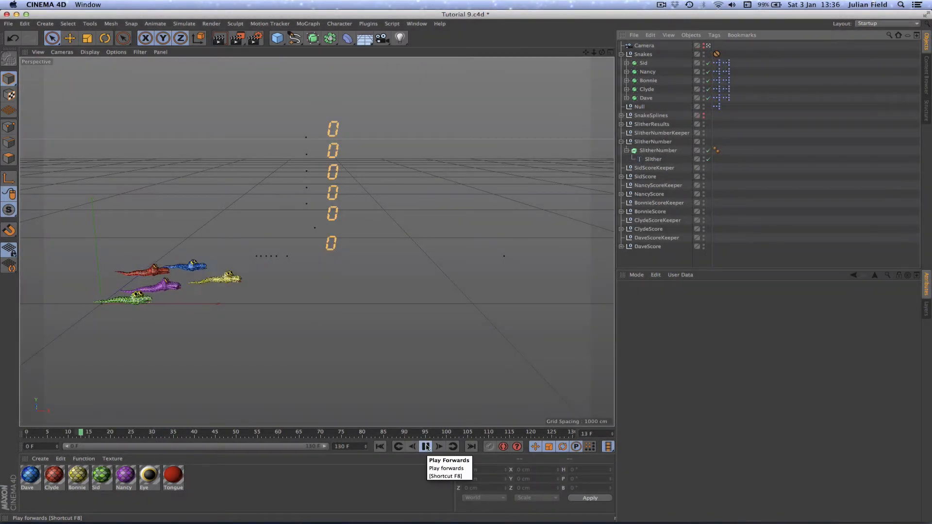
left_click(426, 447)
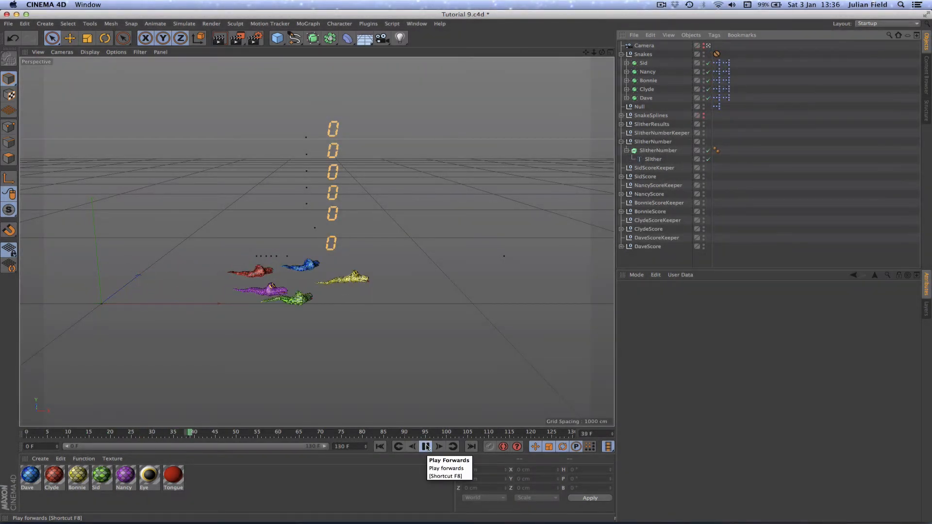
left_click(425, 446)
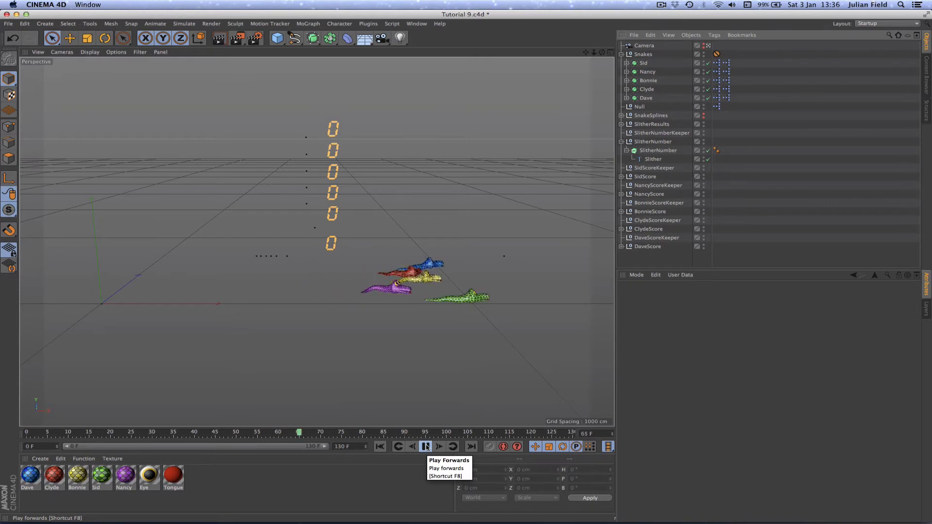
left_click(425, 447)
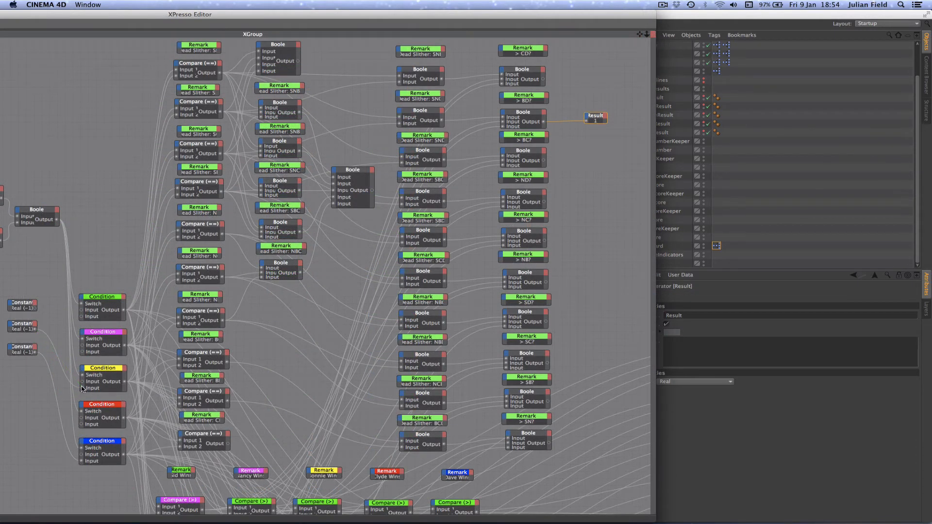
mouse_move(36, 309)
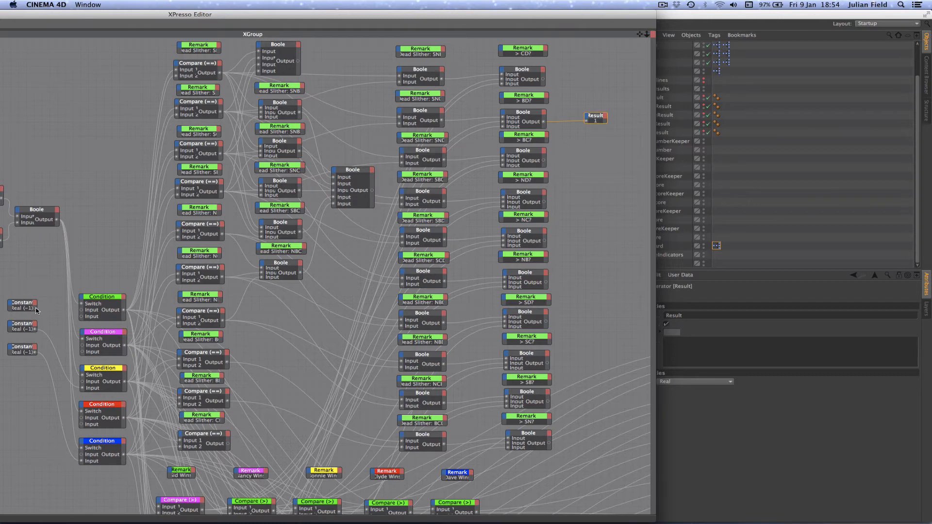
Pan across the Compare, Boole and Condition network feeding the Result node.
left_click_drag(35, 309, 81, 311)
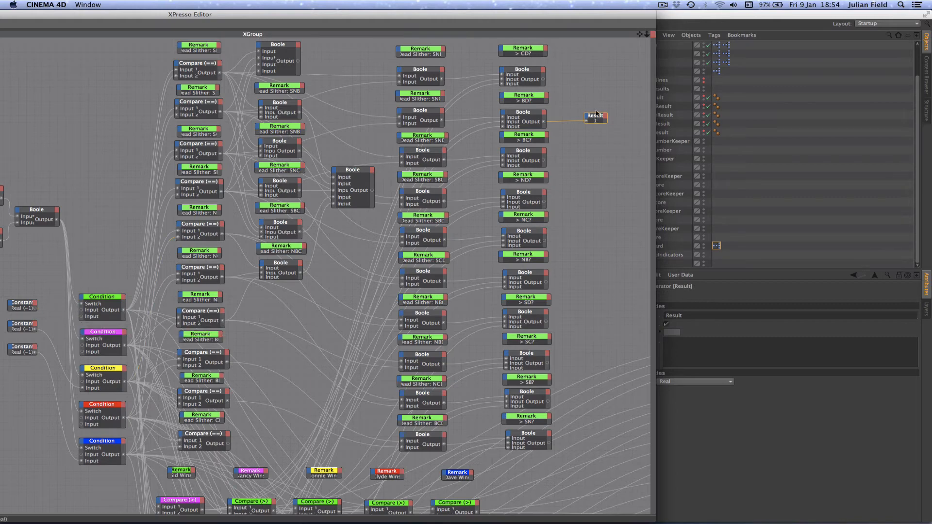
mouse_move(588, 119)
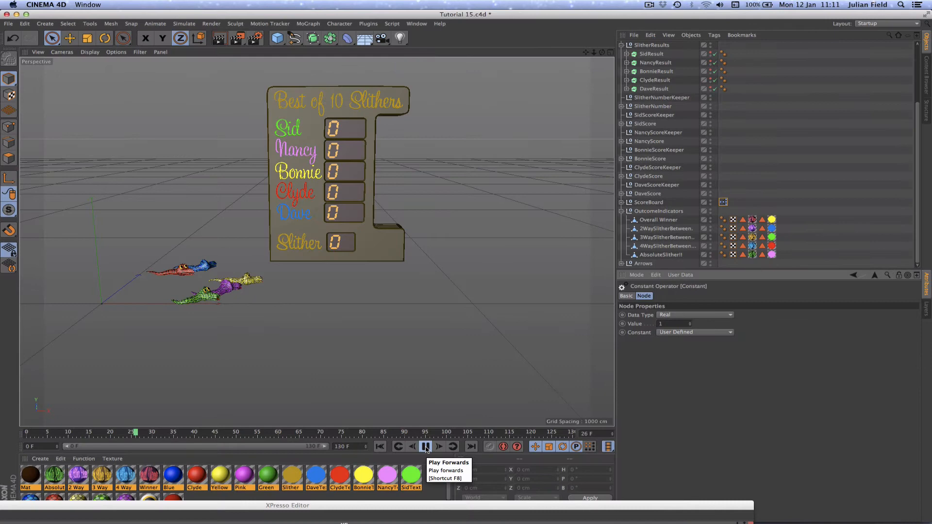
Play the scoreboard race until the 1st, 2nd and 3rd place labels appear.
left_click(425, 447)
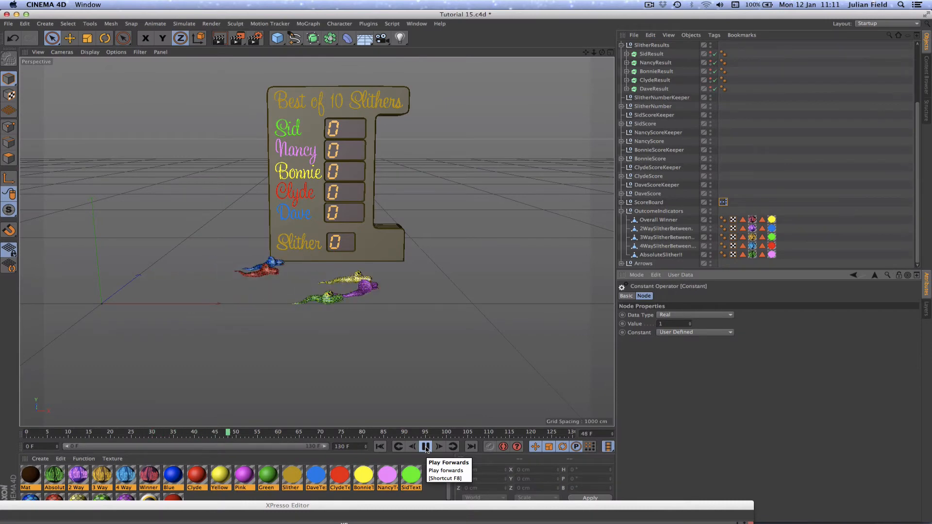
left_click(425, 447)
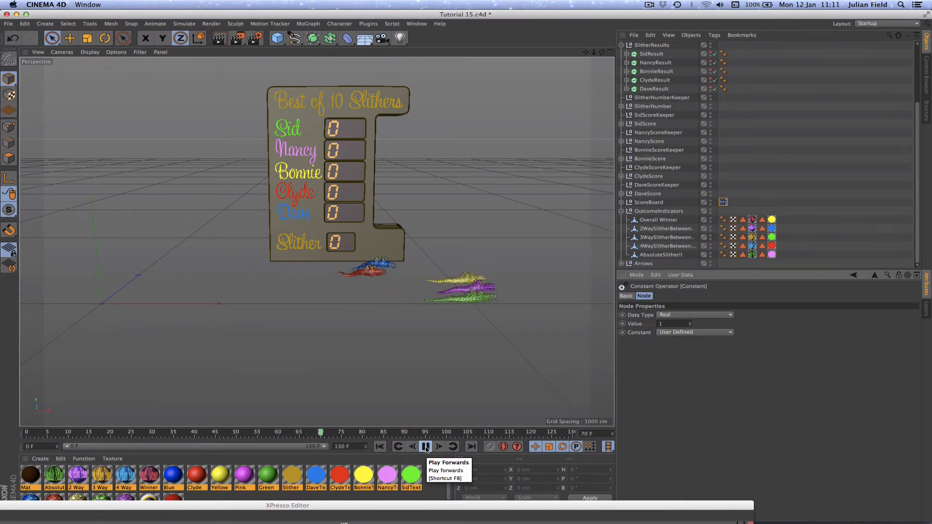
left_click(426, 447)
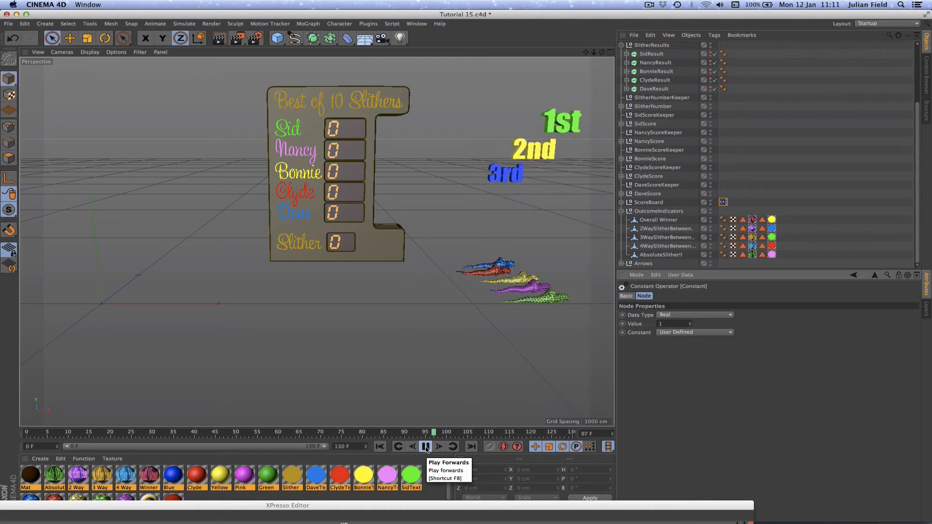
left_click(425, 447)
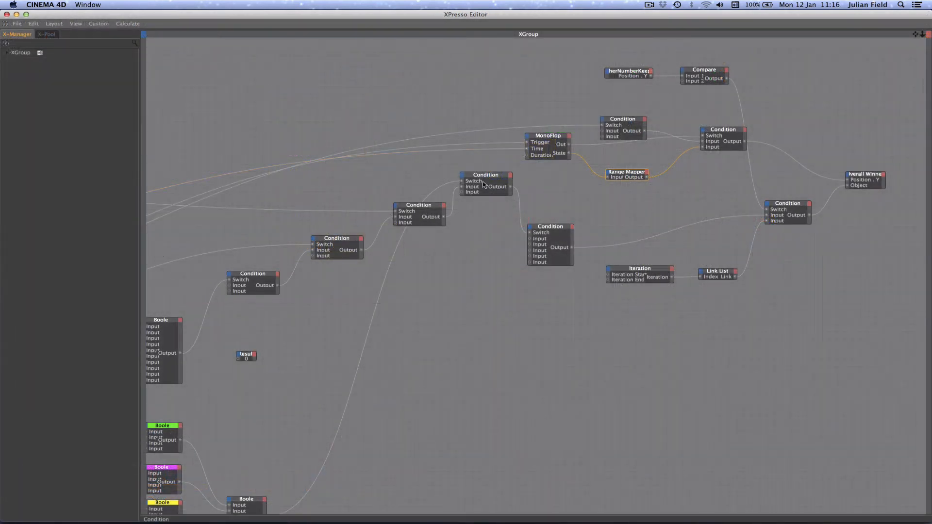
mouse_move(333, 240)
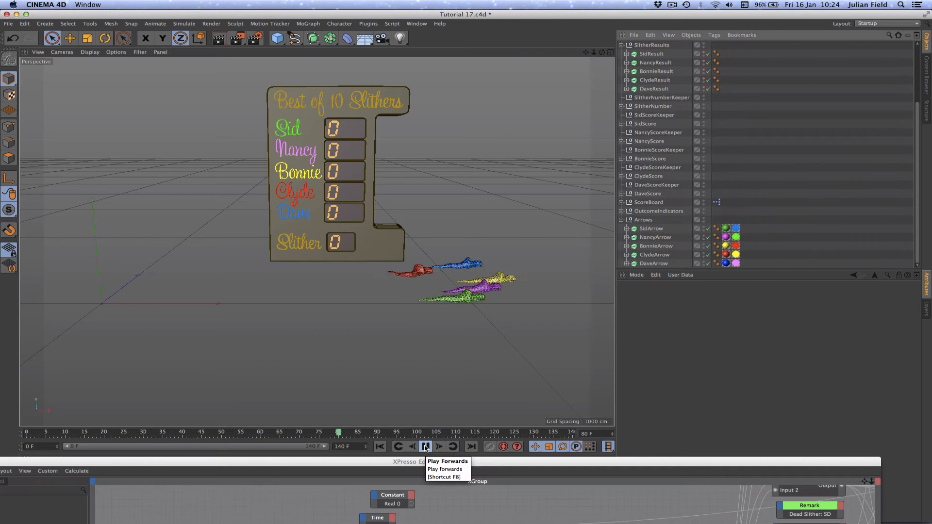
Play the race with arrows until place labels 1st through 5th appear.
left_click(424, 446)
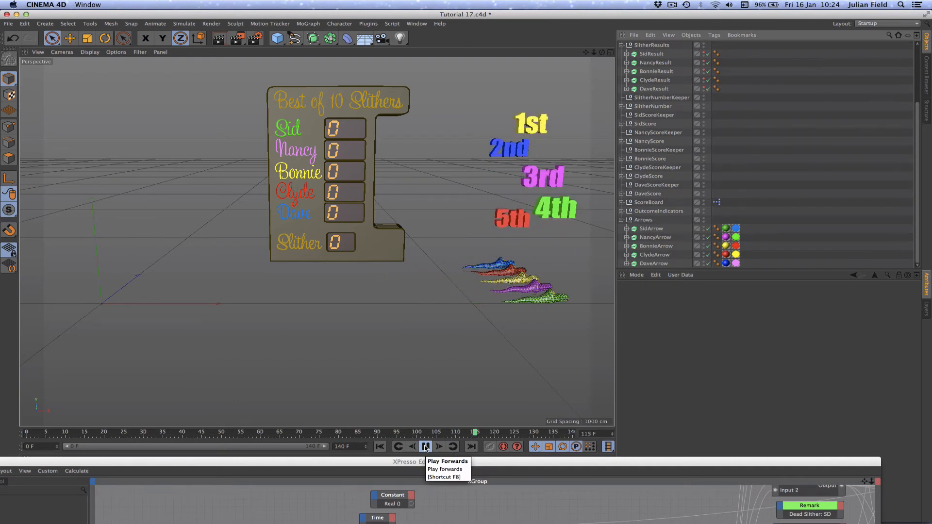
left_click(425, 447)
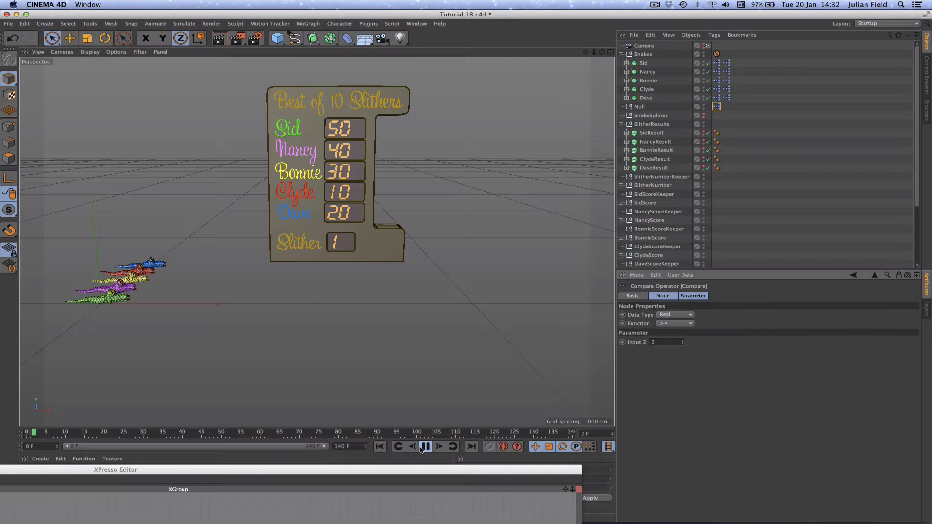
left_click(439, 447)
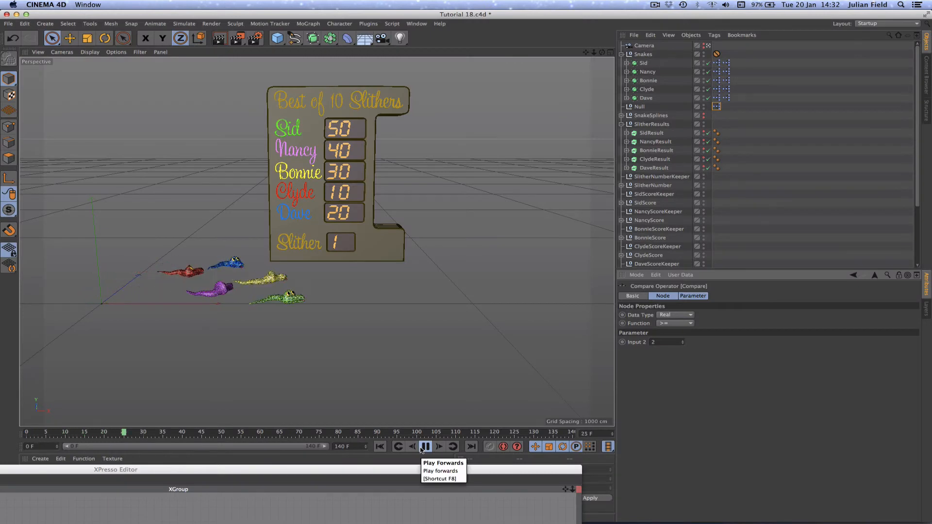
left_click(426, 446)
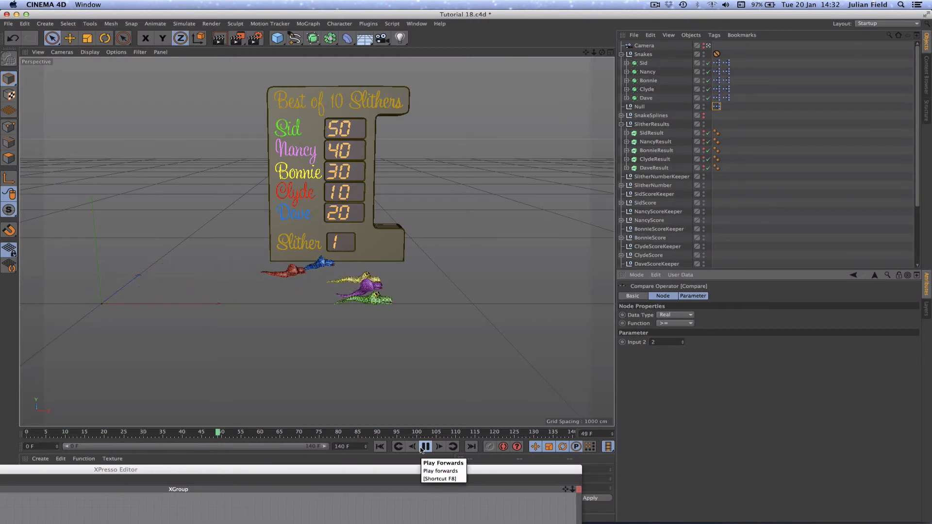
left_click(425, 447)
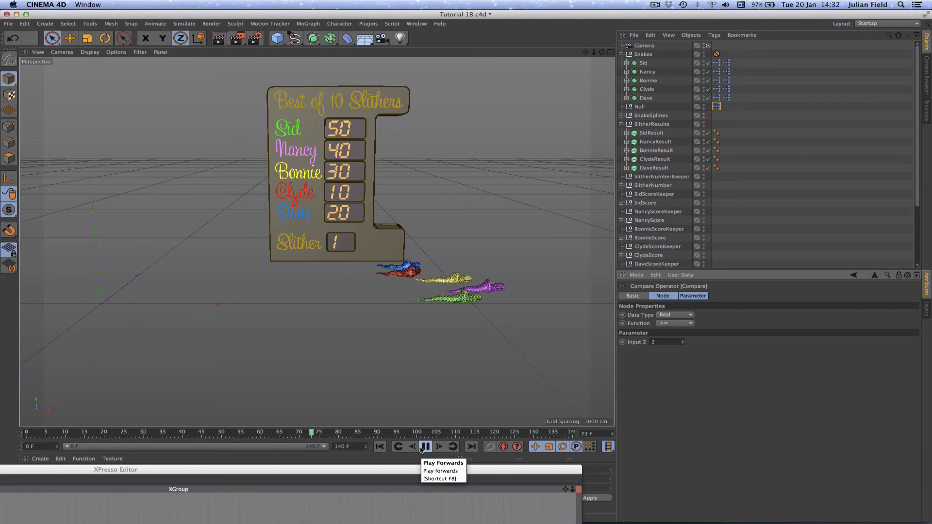
left_click(426, 447)
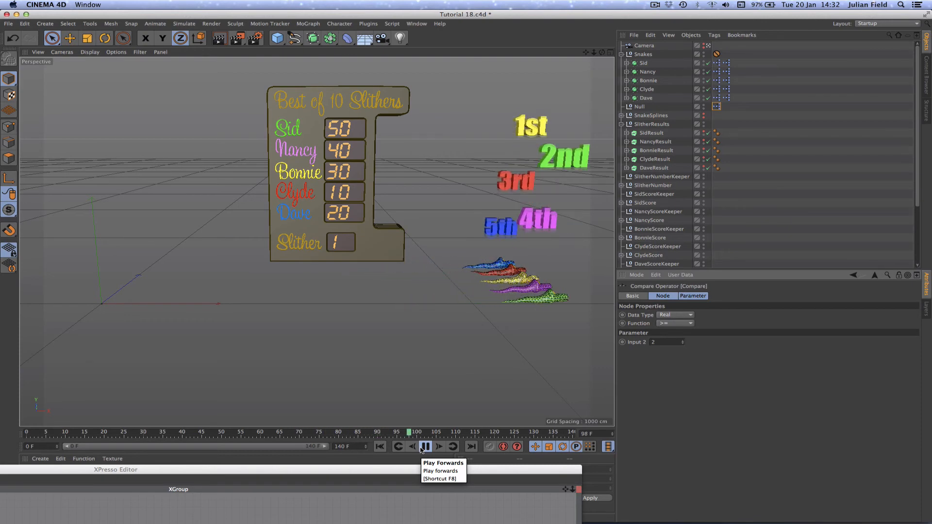
left_click(424, 447)
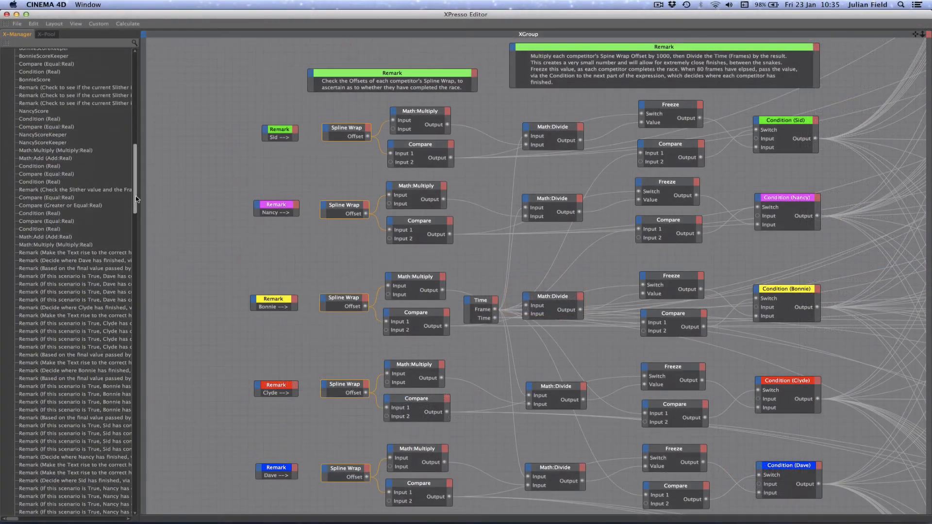
Scroll through the X-Manager list of Spline Wrap, Math, Freeze and Condition nodes.
scroll("down", 3)
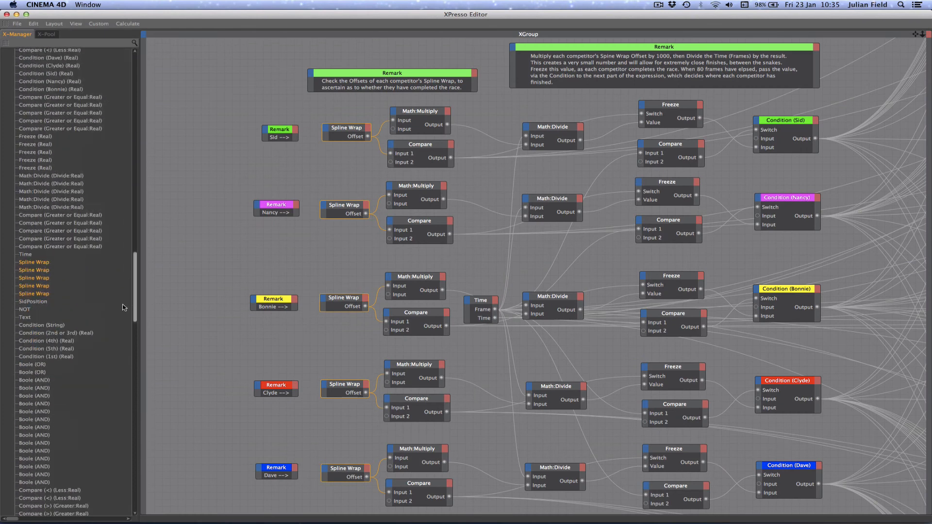
mouse_move(72, 268)
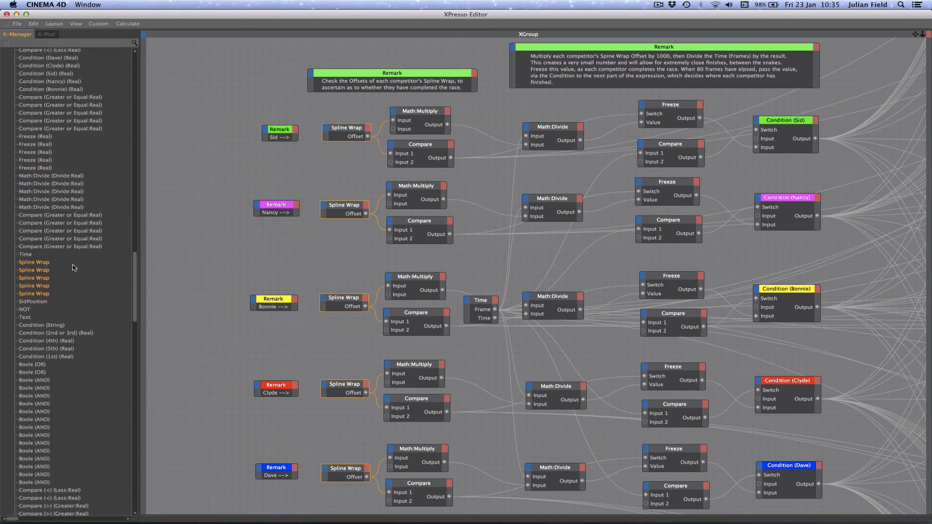